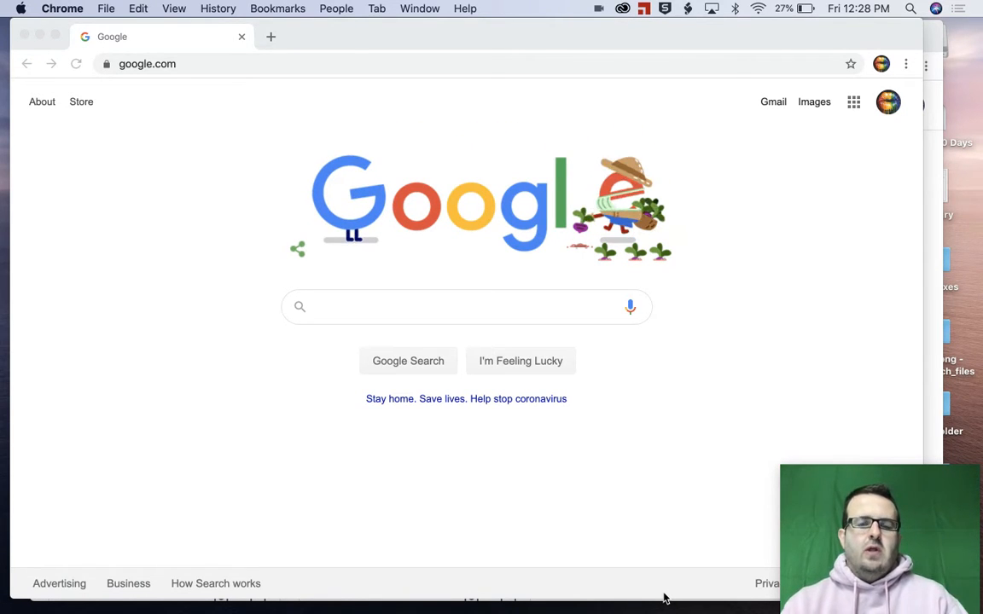
pyautogui.moveTo(736, 346)
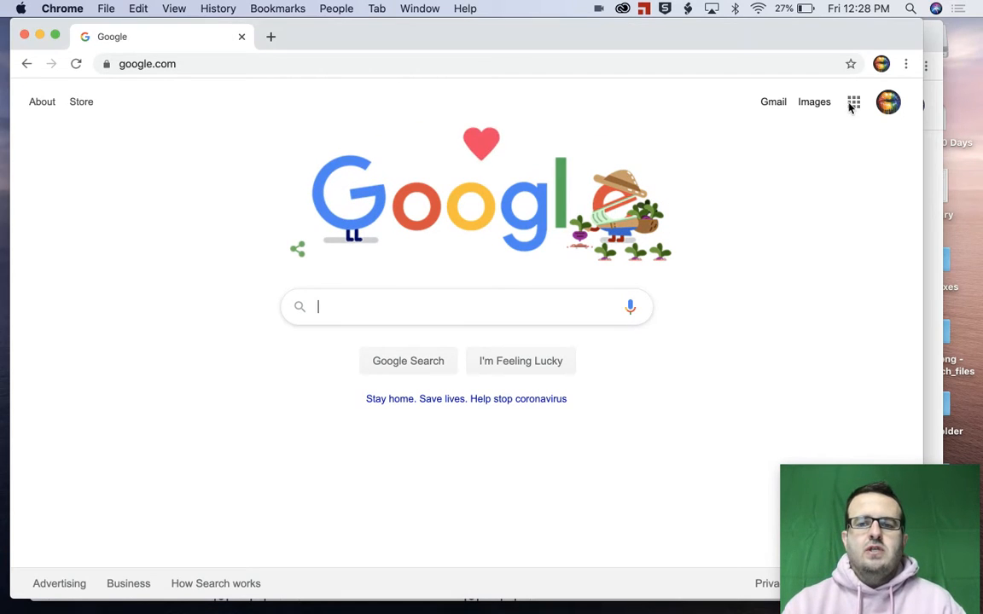
# Launch Google Classroom from the Google apps launcher on the Google homepage.
pyautogui.click(852, 101)
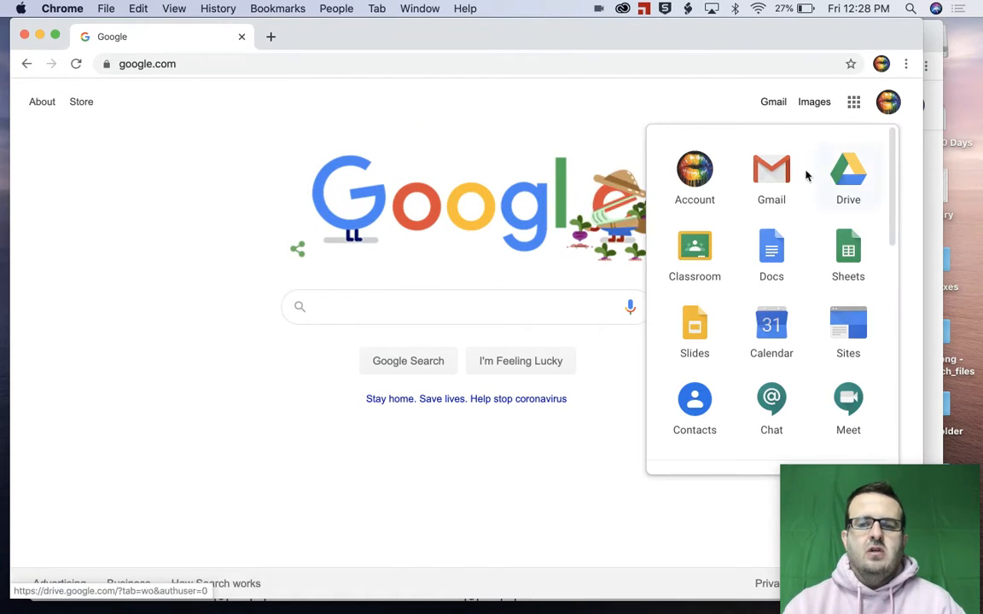
pyautogui.click(694, 248)
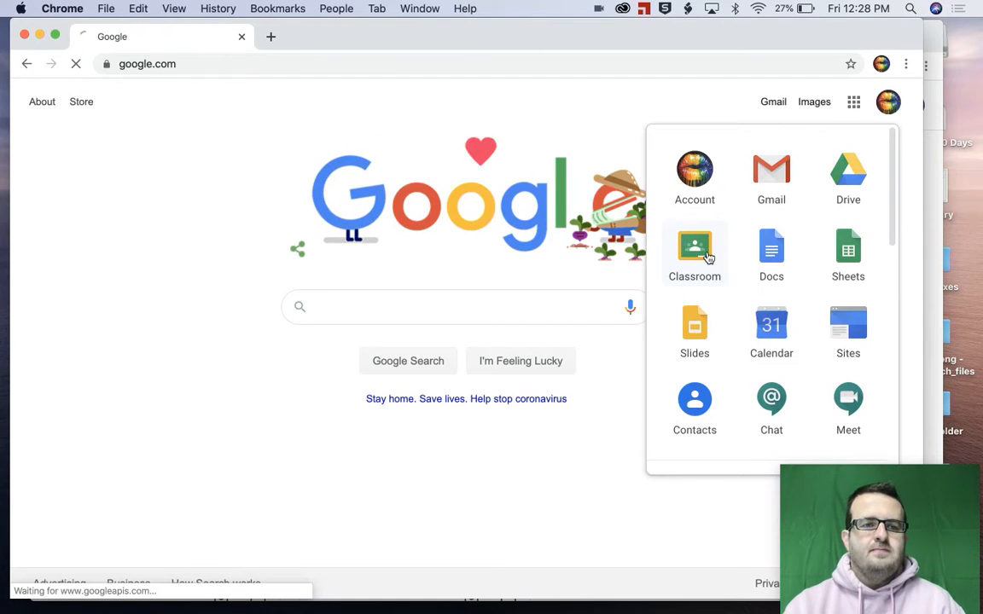
# Enter the Test Class for Google Tutorials and bring up its Classwork page.
pyautogui.click(694, 247)
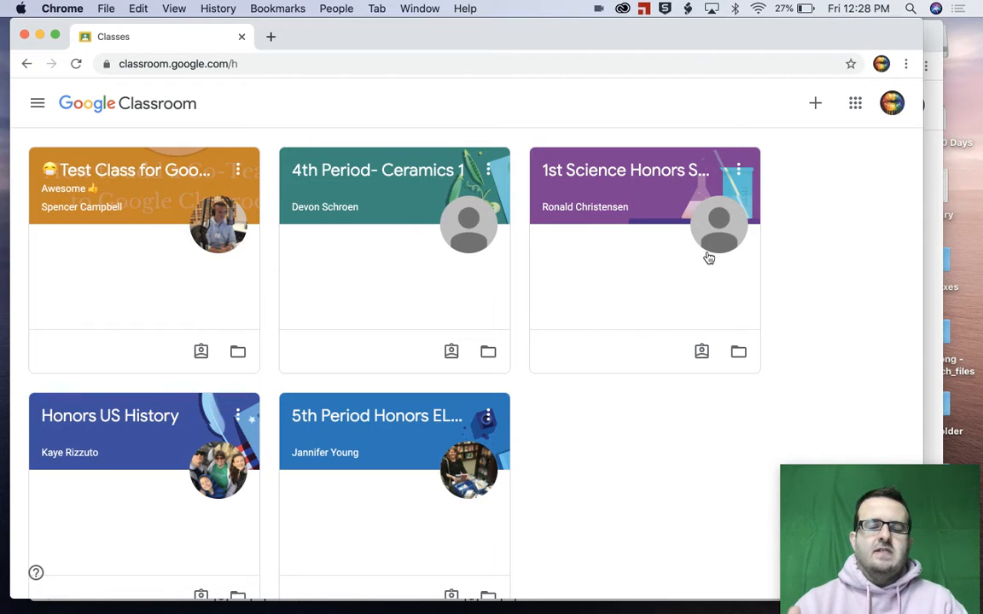
pyautogui.moveTo(756, 211)
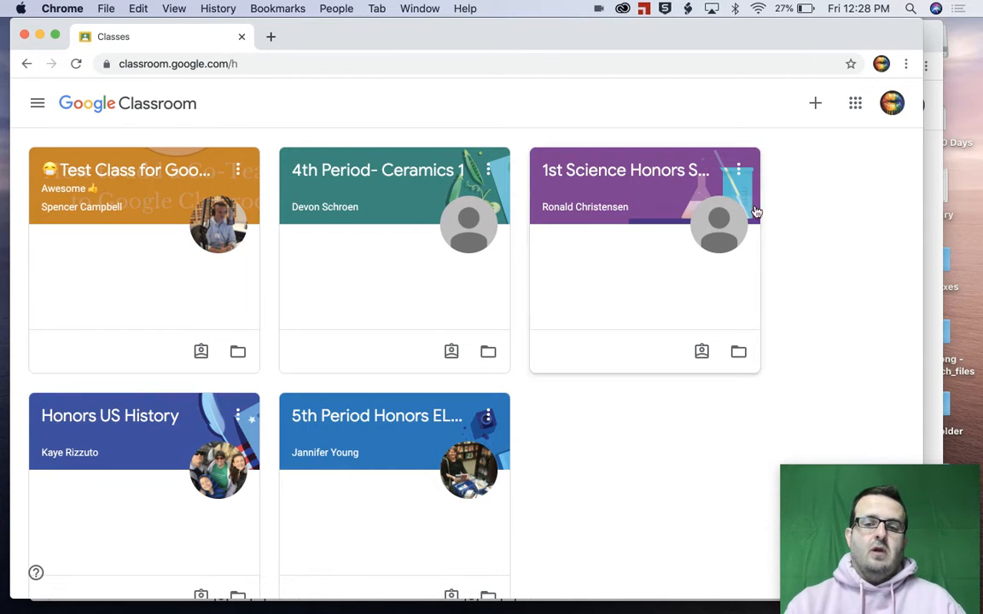
pyautogui.moveTo(105, 175)
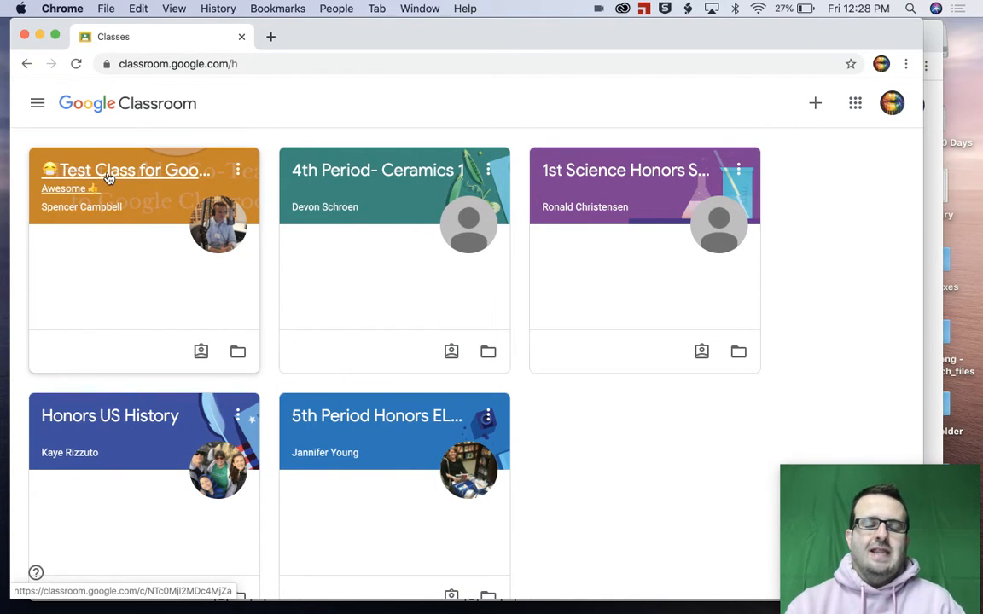
pyautogui.click(130, 170)
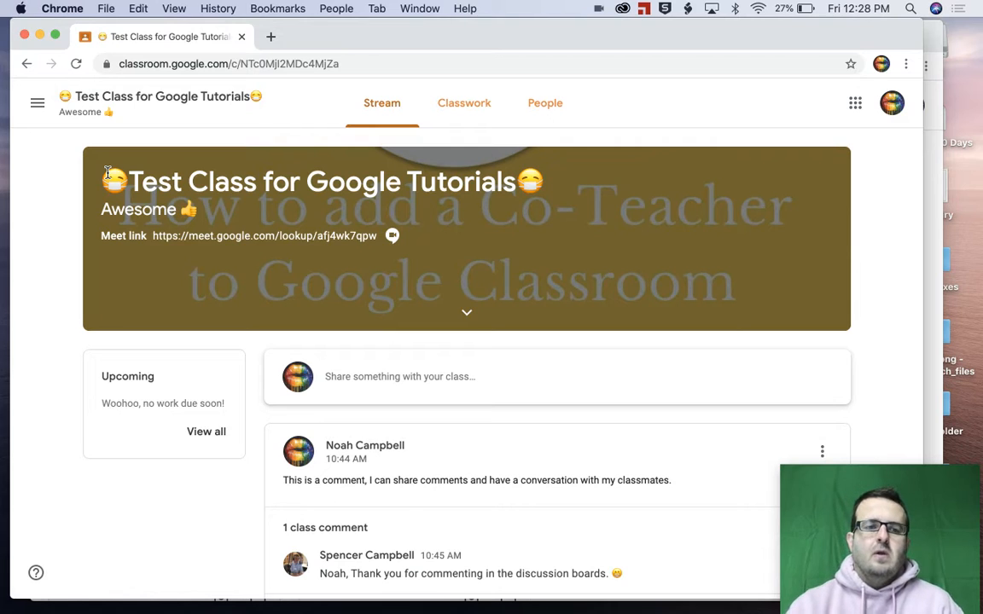
pyautogui.click(464, 102)
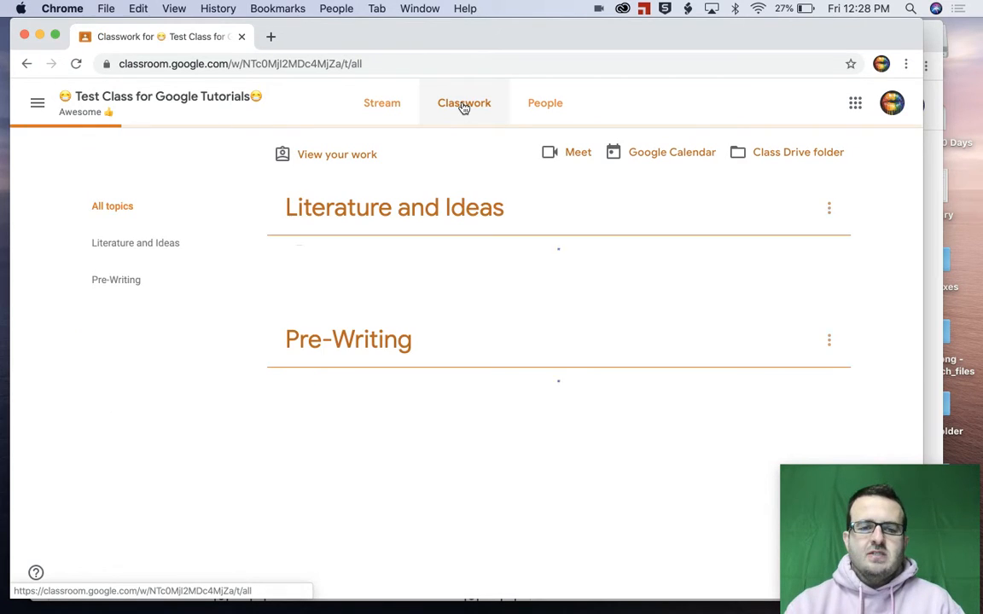
# Select the Literature and Ideas topic heading on the Classwork page.
pyautogui.click(464, 103)
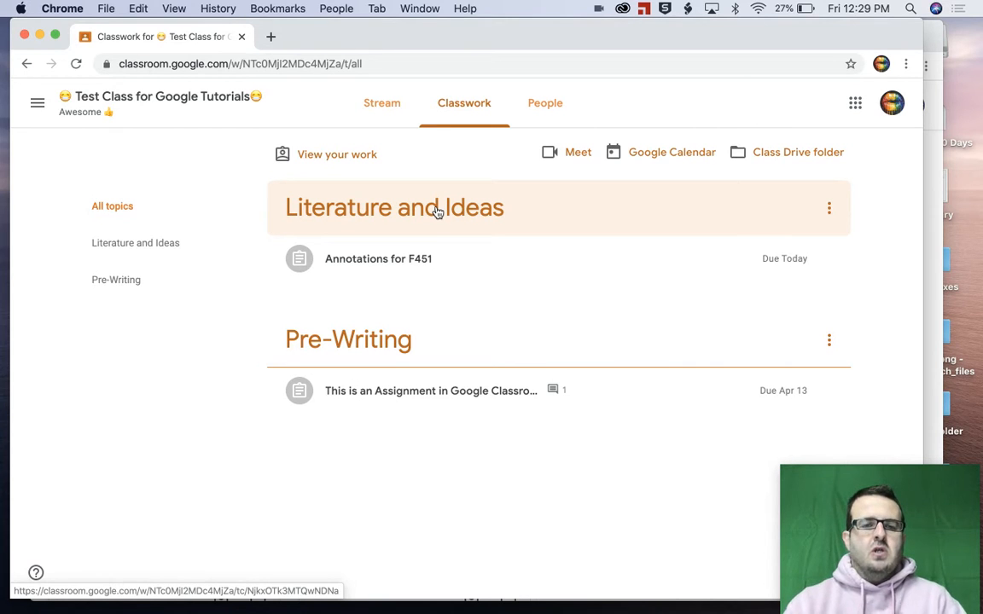
pyautogui.moveTo(420, 214)
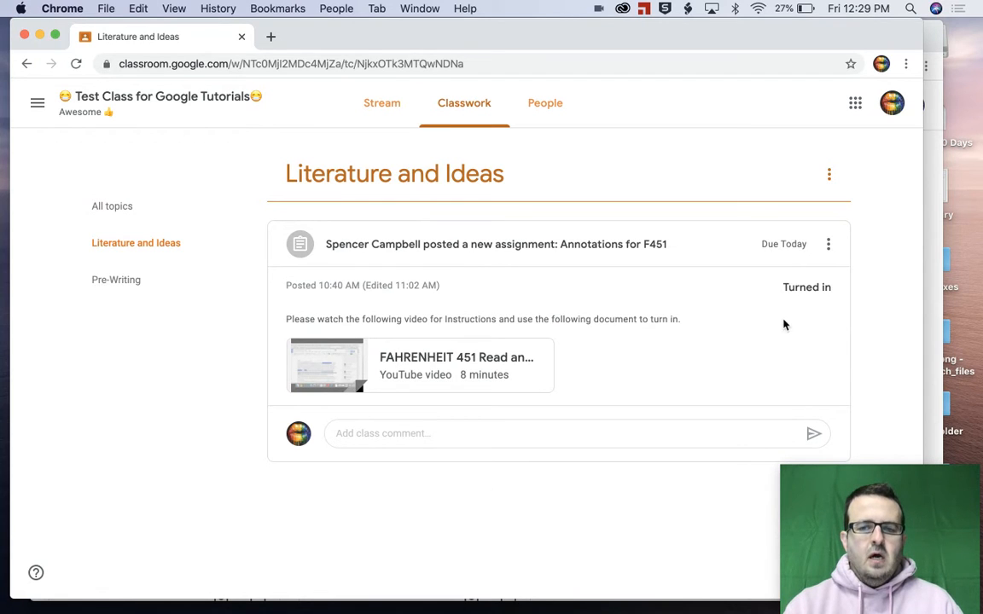
pyautogui.moveTo(744, 315)
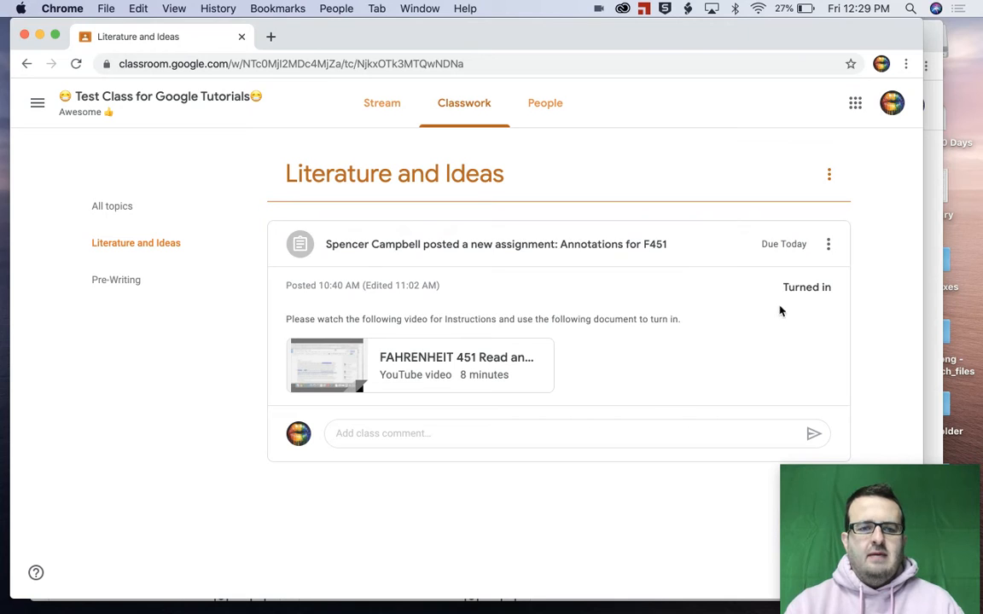
# Open Annotations for F451, go back to the topic, then reopen its details.
pyautogui.click(496, 244)
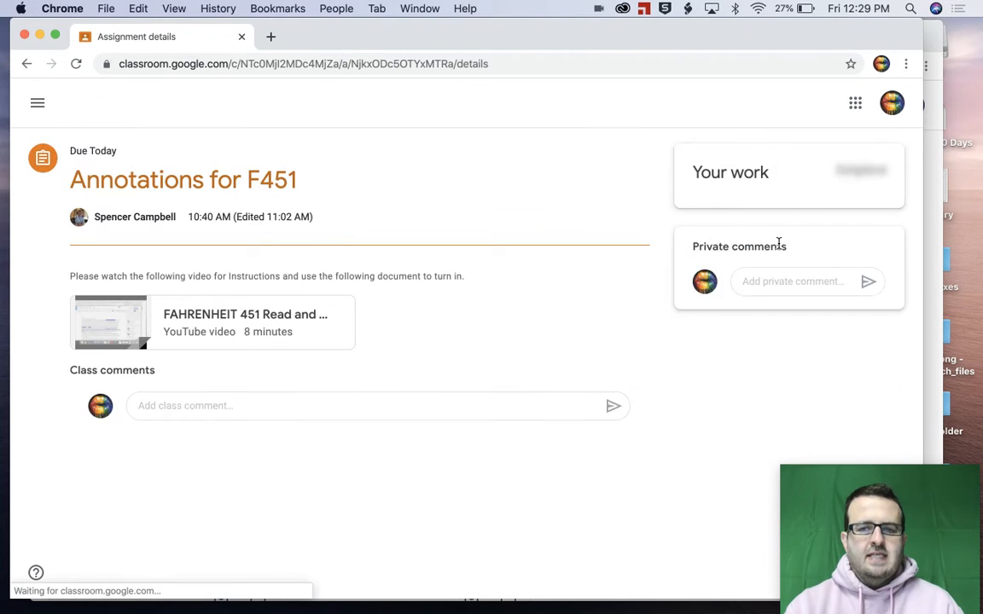
pyautogui.click(29, 63)
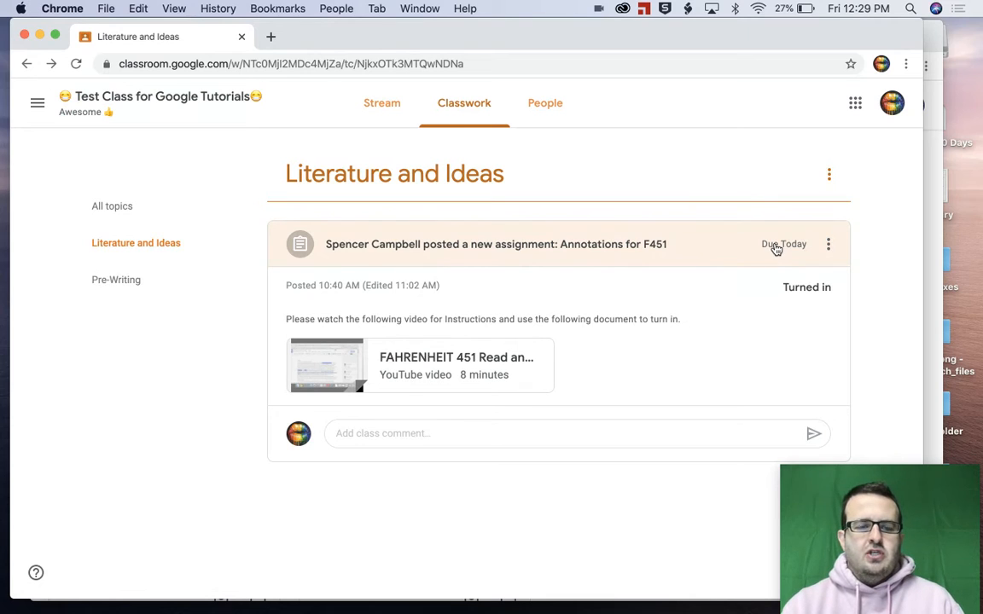
pyautogui.click(492, 244)
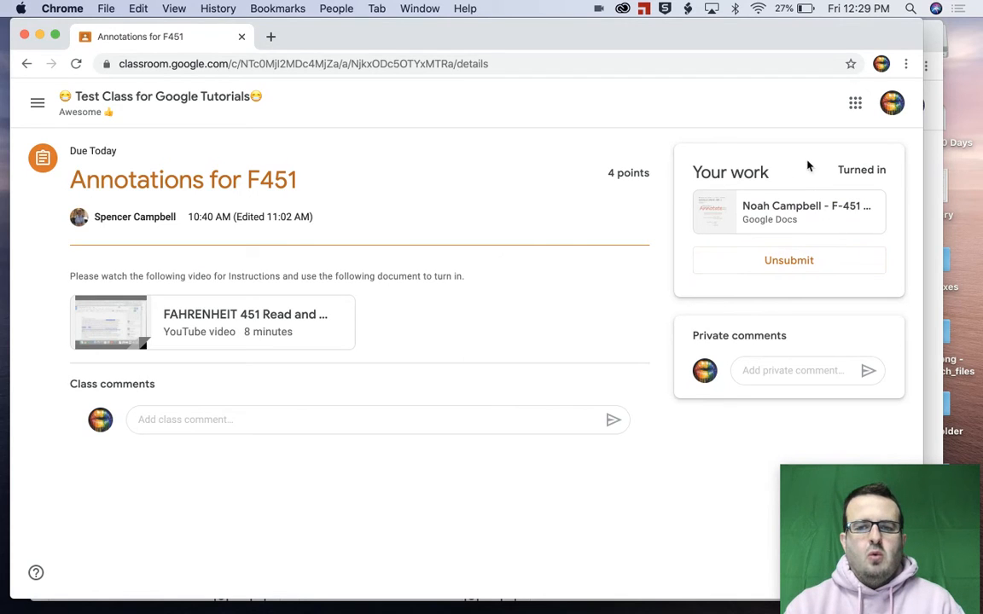
pyautogui.moveTo(777, 267)
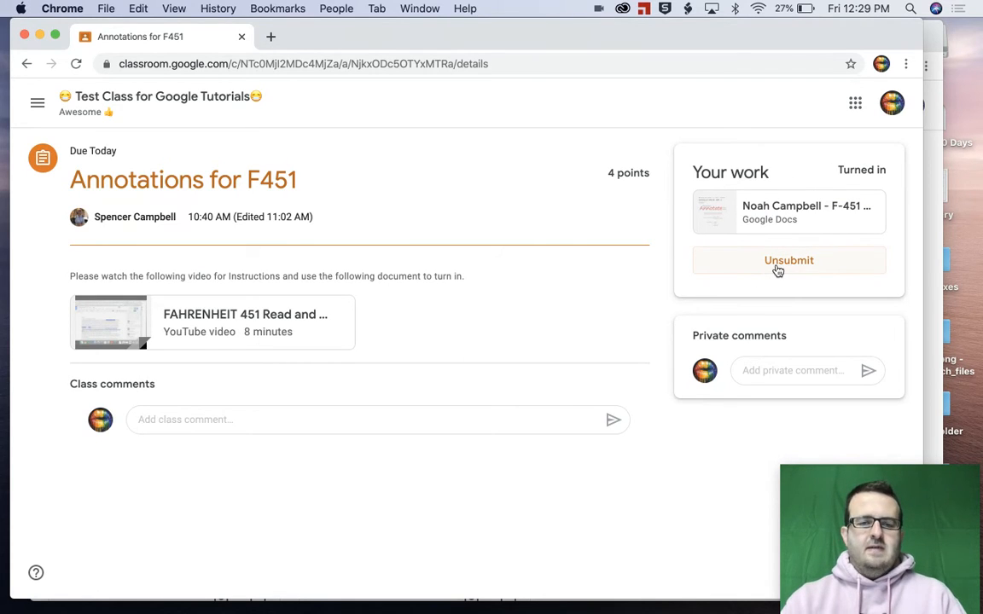
# Unsubmit the Annotations for F451 work and confirm, returning it to Assigned.
pyautogui.click(788, 260)
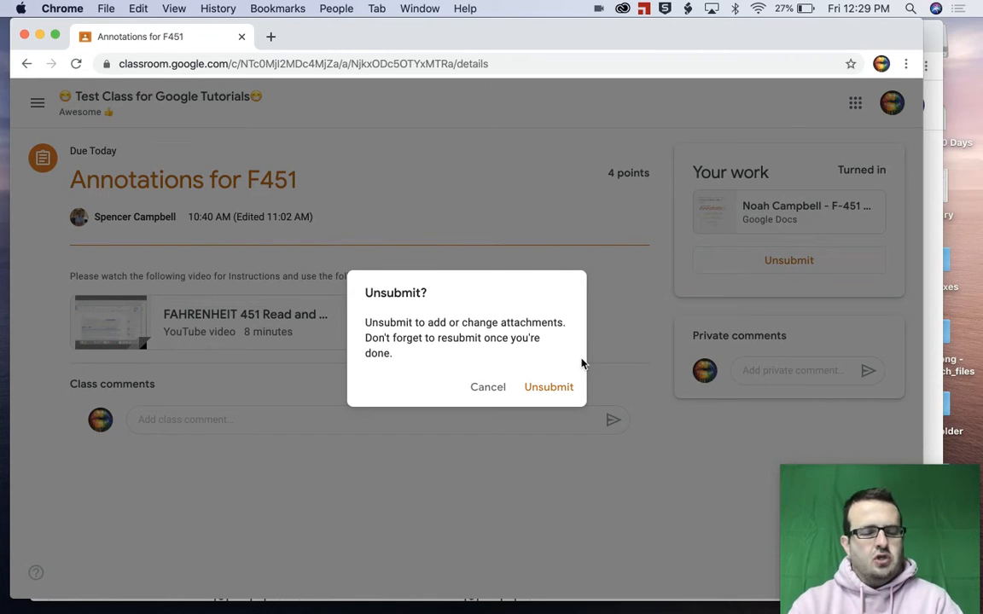
pyautogui.moveTo(548, 388)
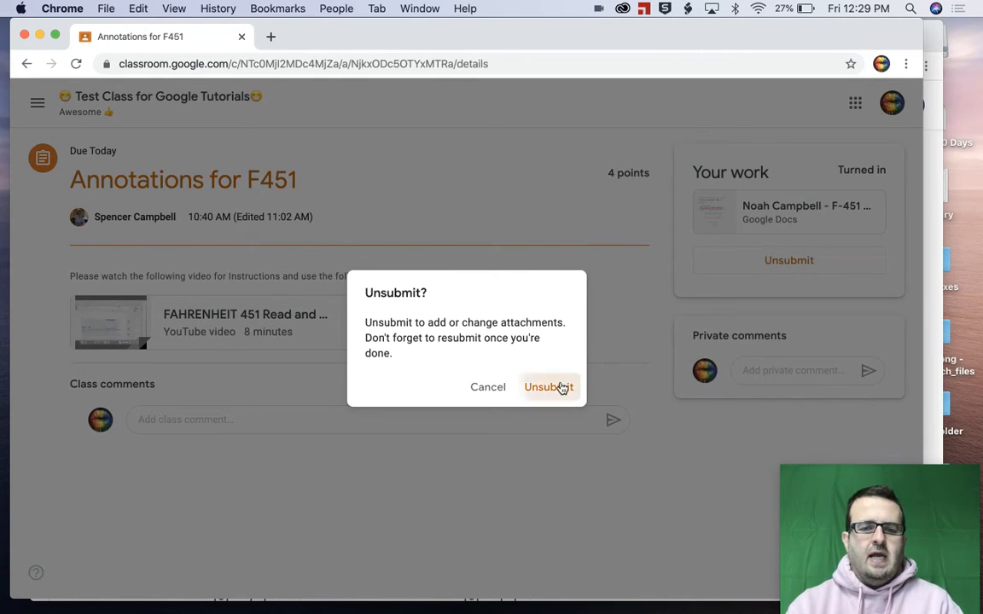
pyautogui.click(549, 386)
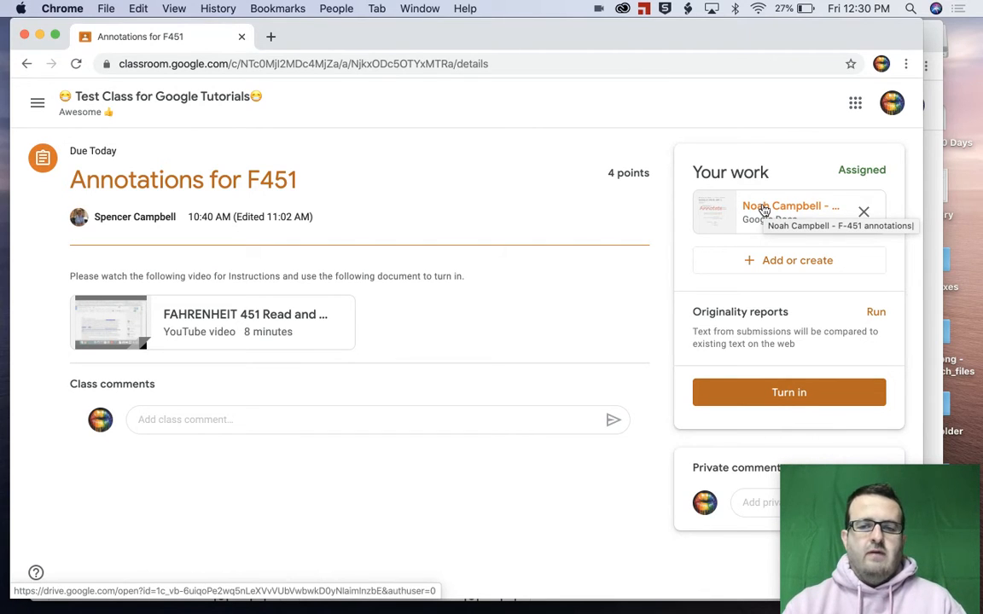
# Open the attached F-451 annotations Doc and start turning it in from Docs.
pyautogui.click(766, 209)
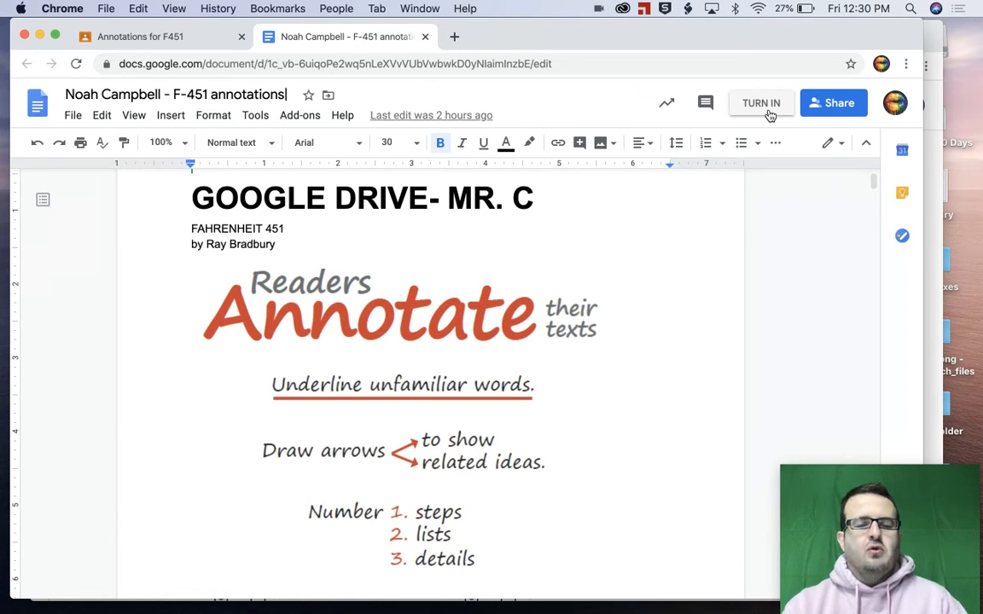
pyautogui.click(761, 103)
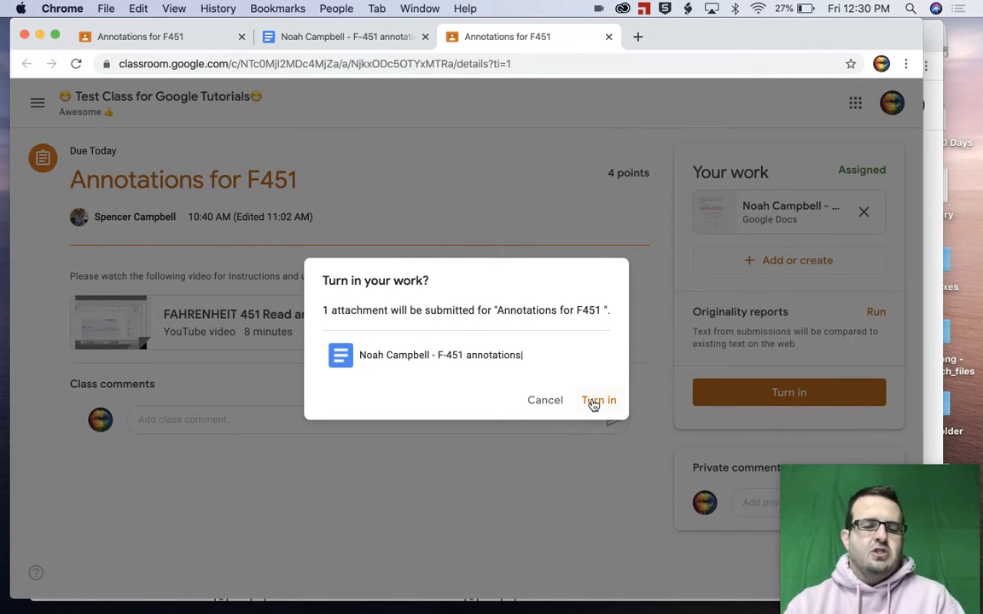
# Confirm turning in the annotations document, then cancel a started Unsubmit.
pyautogui.click(598, 400)
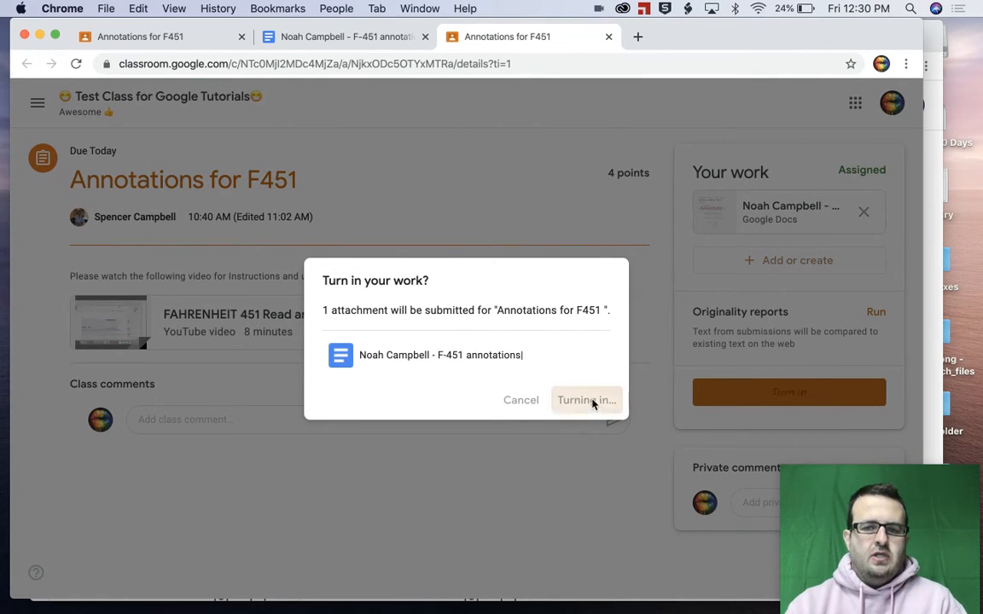
pyautogui.click(586, 400)
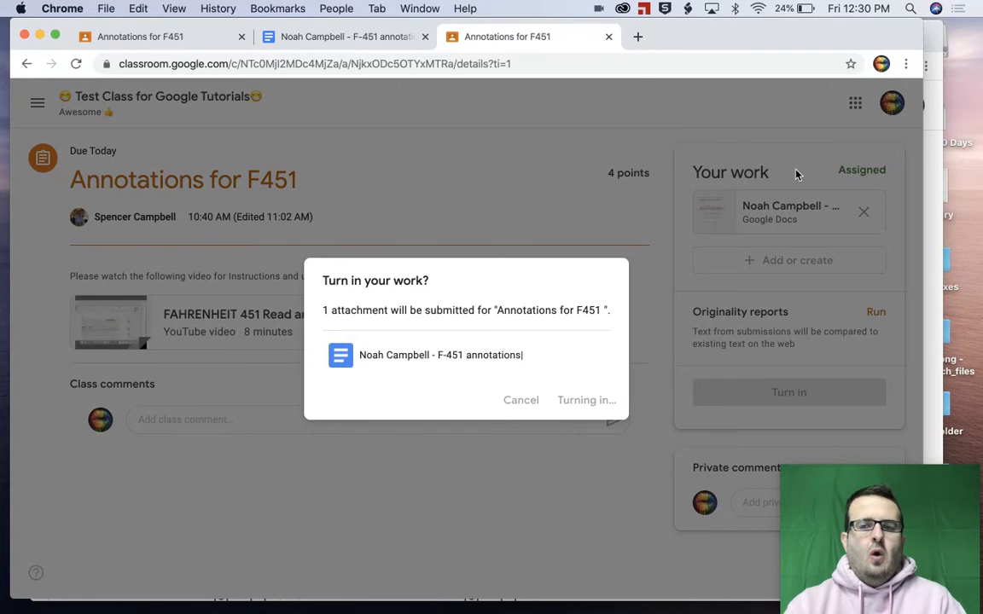
pyautogui.click(586, 400)
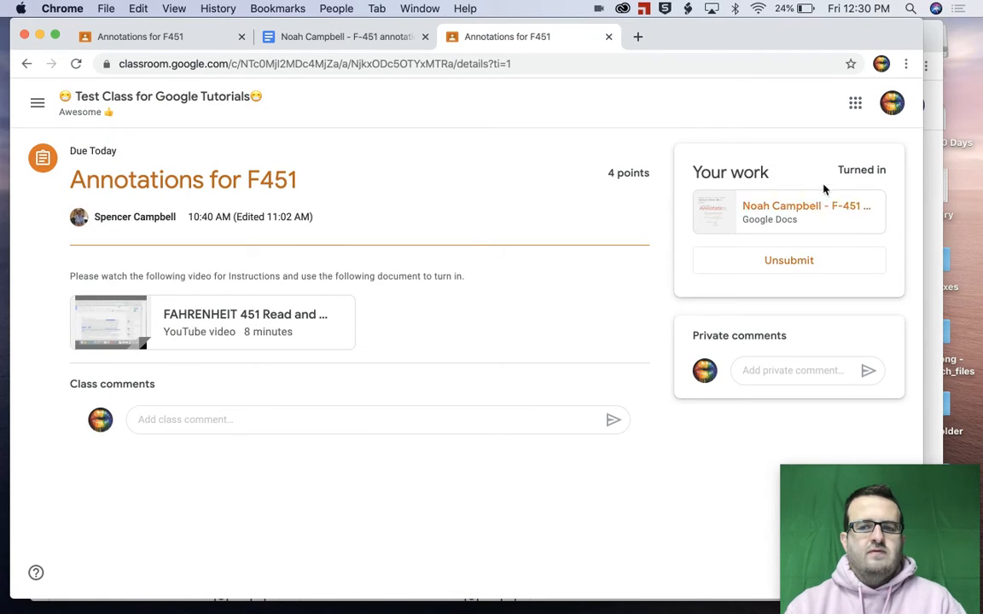
pyautogui.moveTo(769, 260)
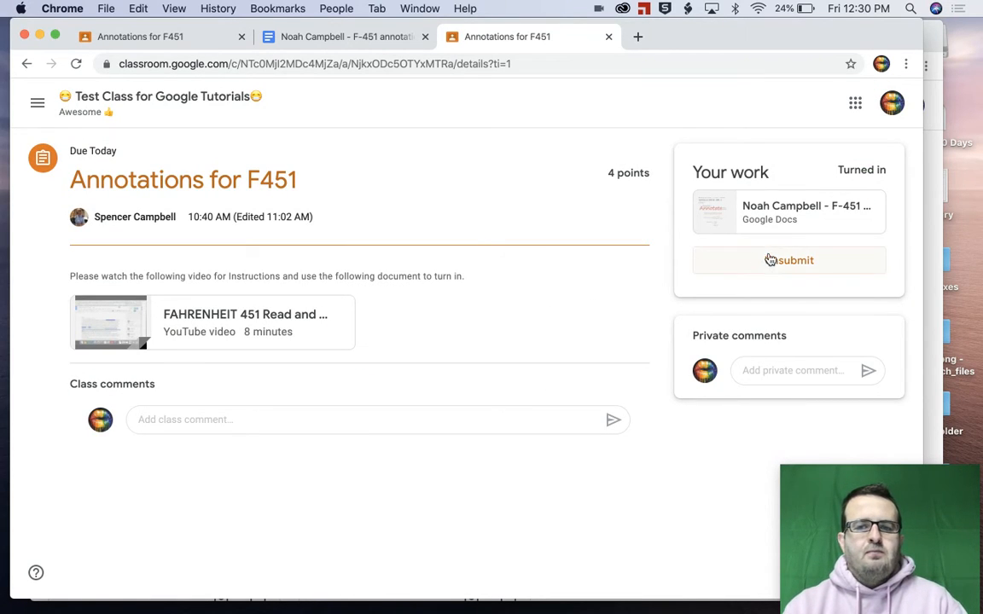
pyautogui.click(788, 260)
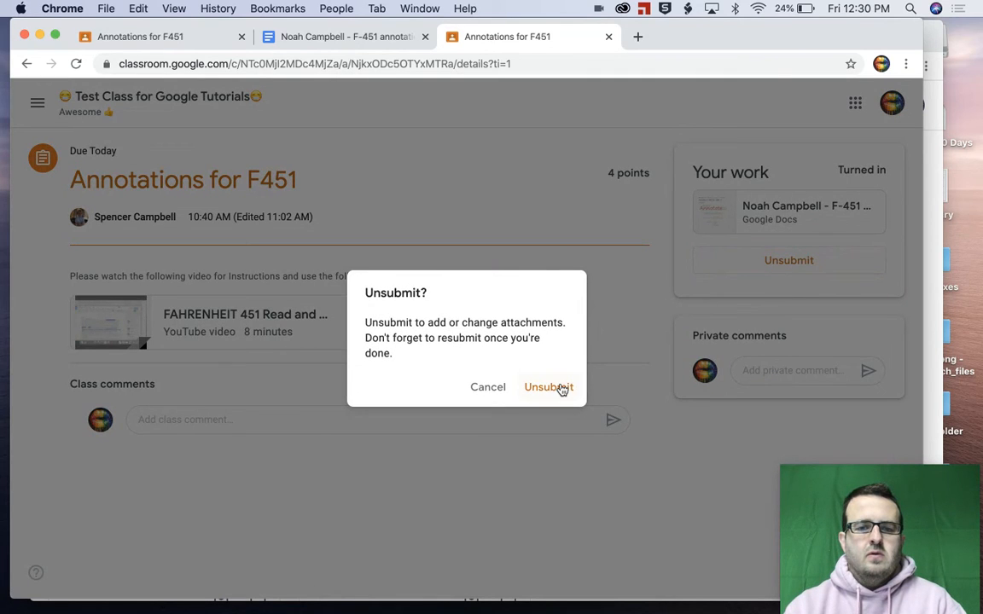
pyautogui.click(488, 388)
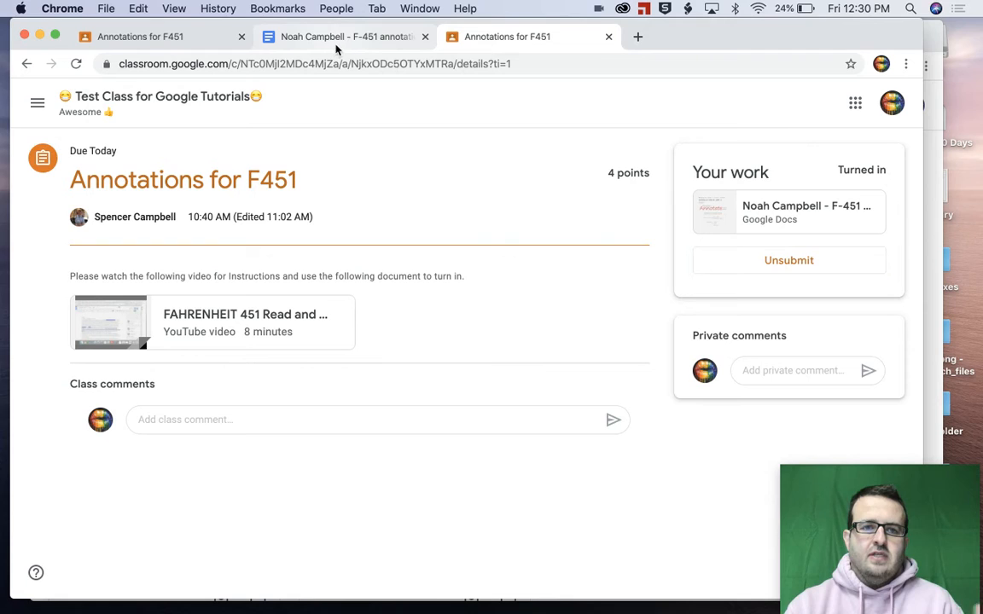
# Open 'This is an Assignment in Google Classroom' under Pre-Writing and confirm Unsubmit.
pyautogui.click(788, 260)
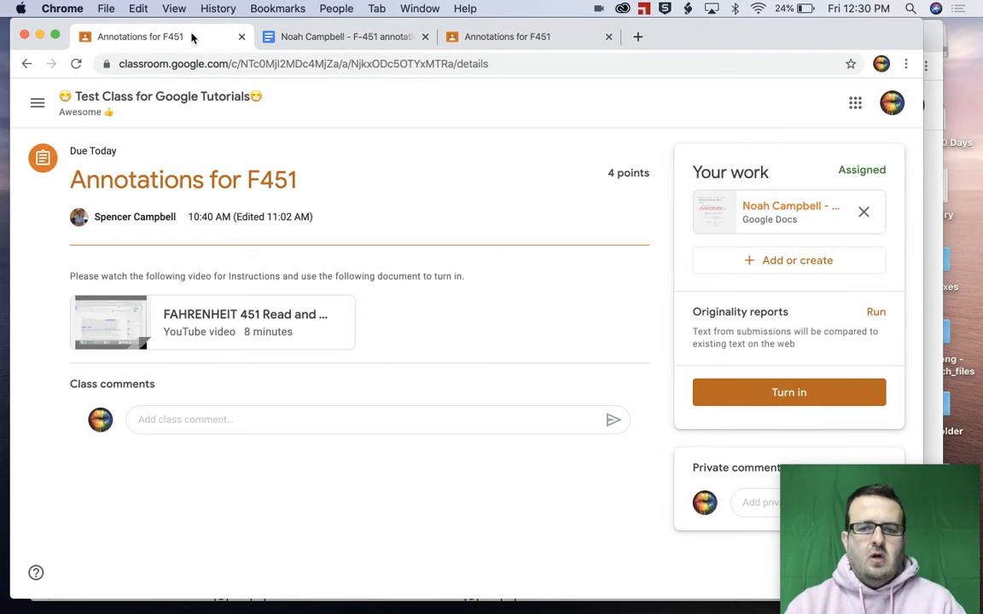
pyautogui.click(788, 392)
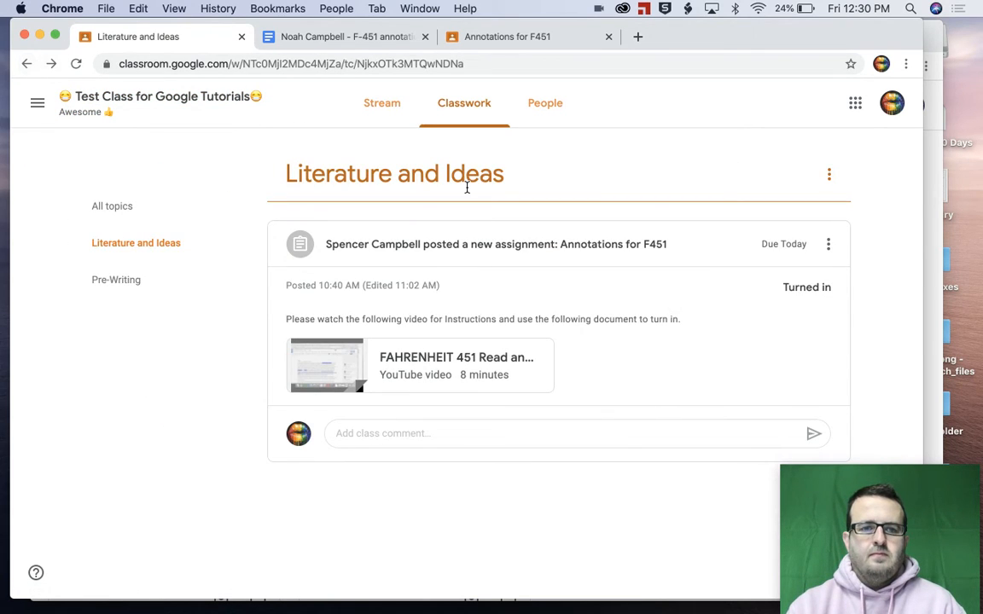
pyautogui.click(116, 279)
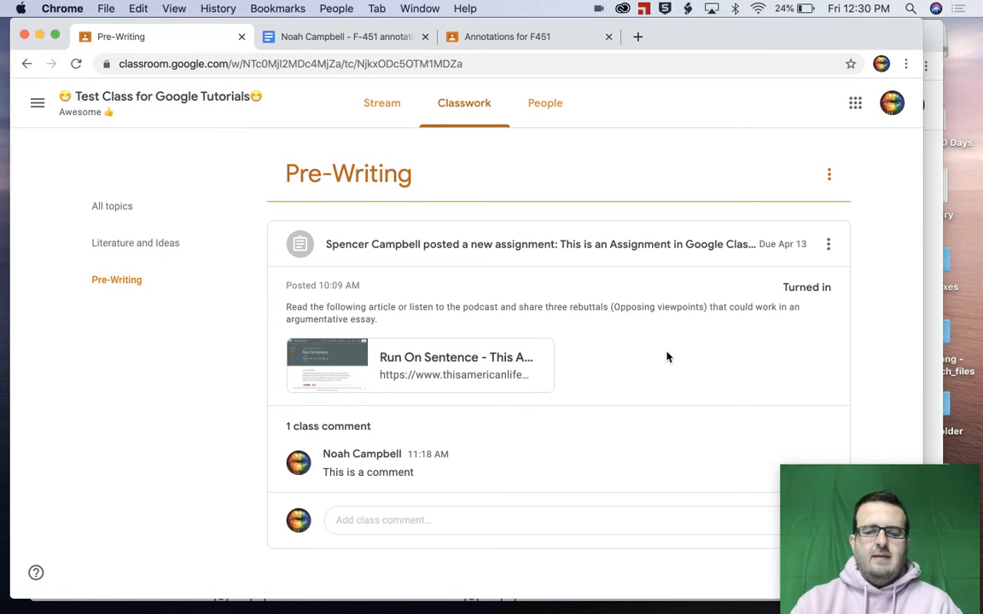
pyautogui.click(538, 244)
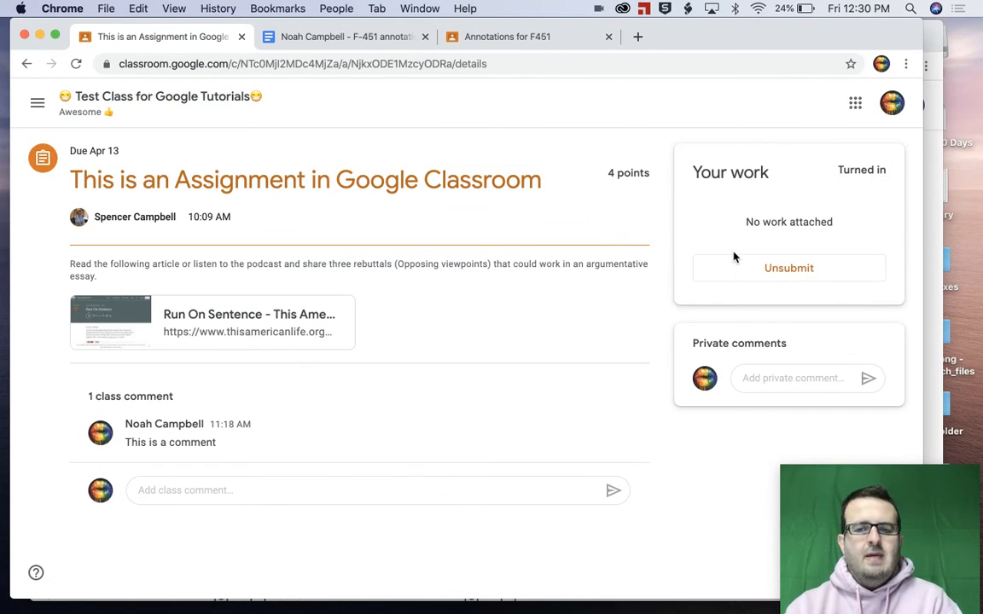
pyautogui.moveTo(621, 323)
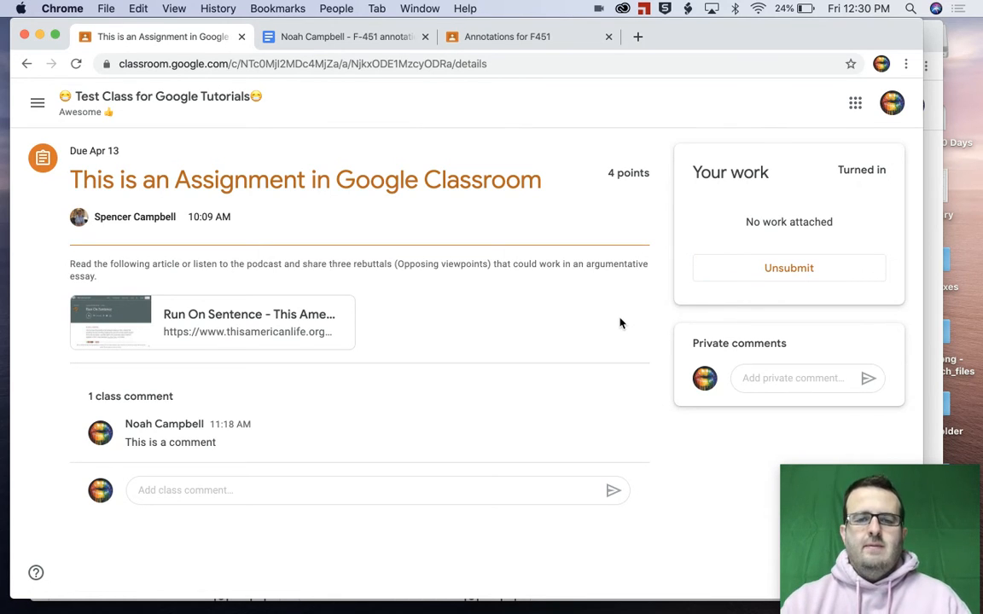
pyautogui.click(787, 267)
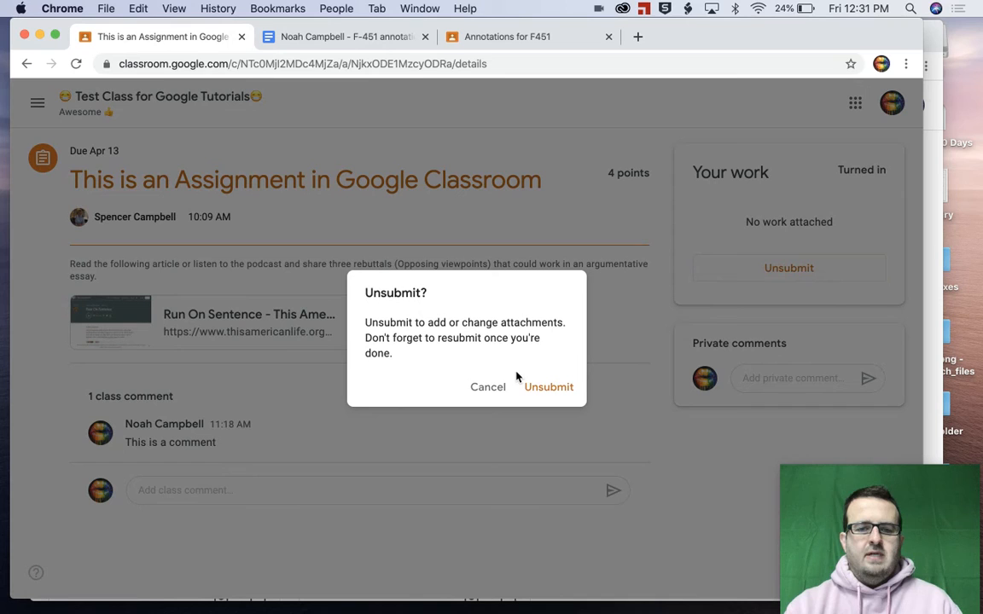
pyautogui.click(549, 386)
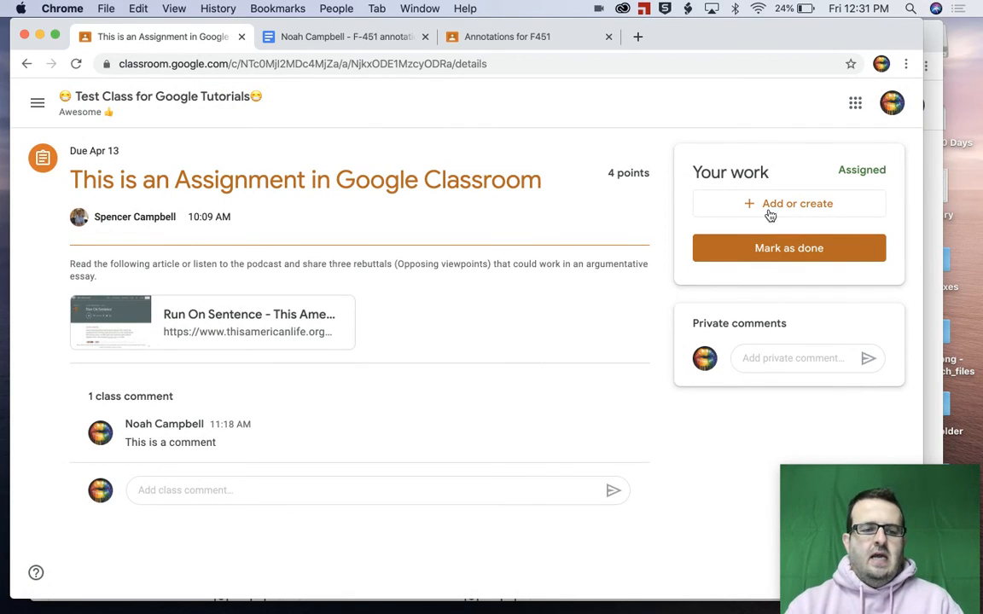
# Mark 'This is an Assignment in Google Classroom' as done, confirming without attachments.
pyautogui.write('Add another comment')
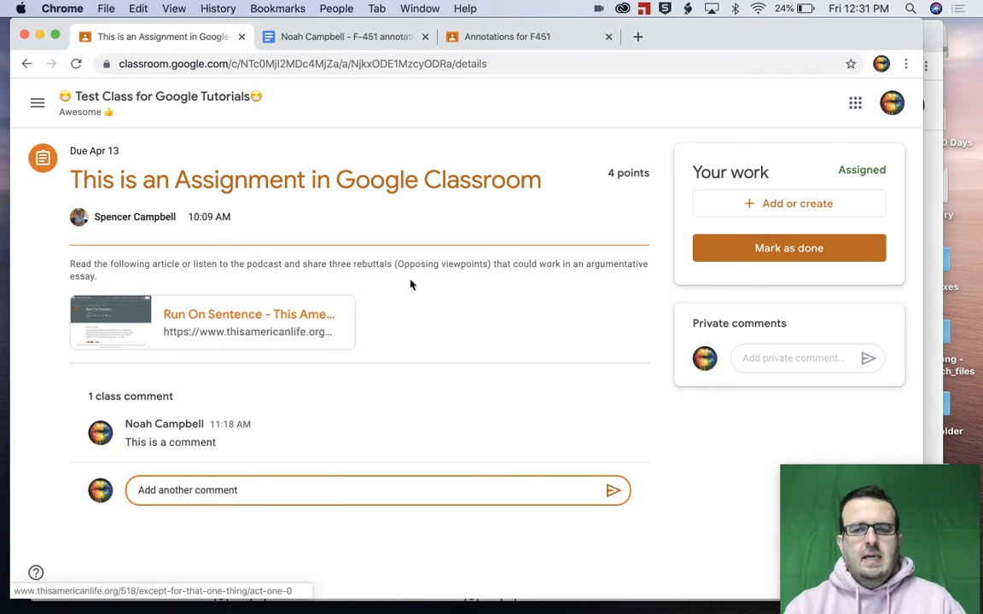
pyautogui.click(788, 247)
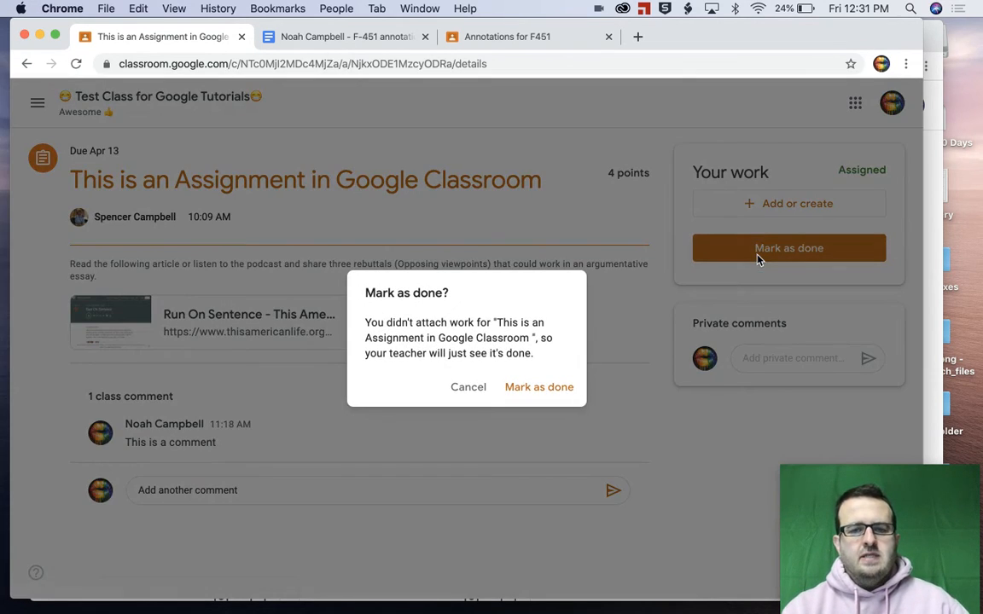
pyautogui.moveTo(541, 386)
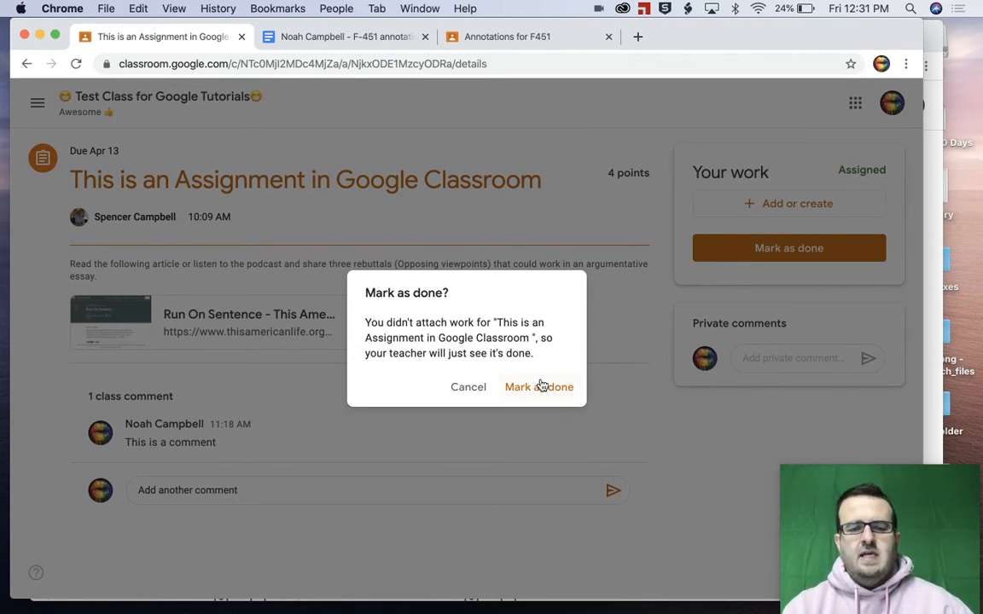
pyautogui.click(538, 387)
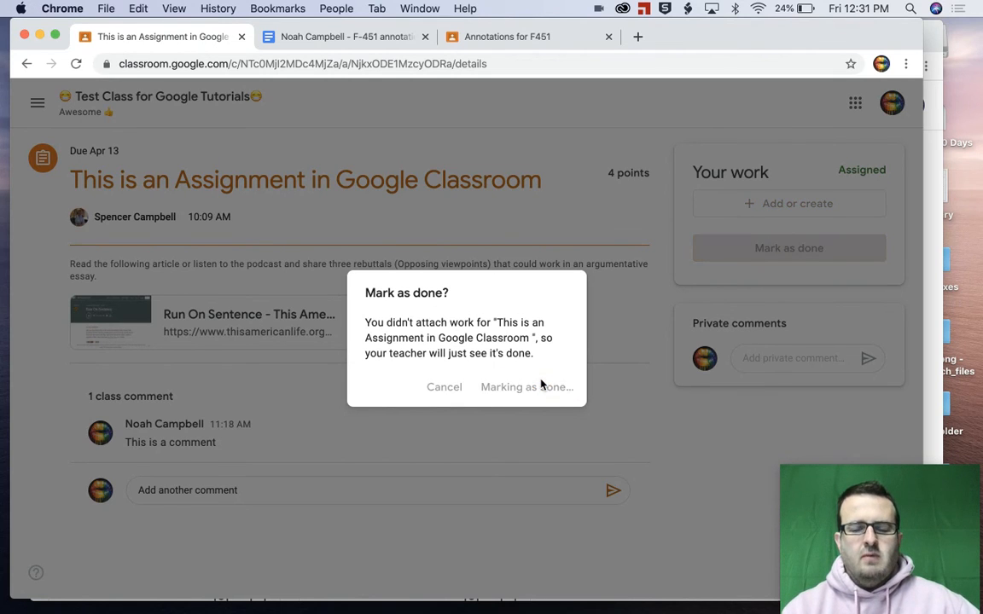
pyautogui.click(526, 387)
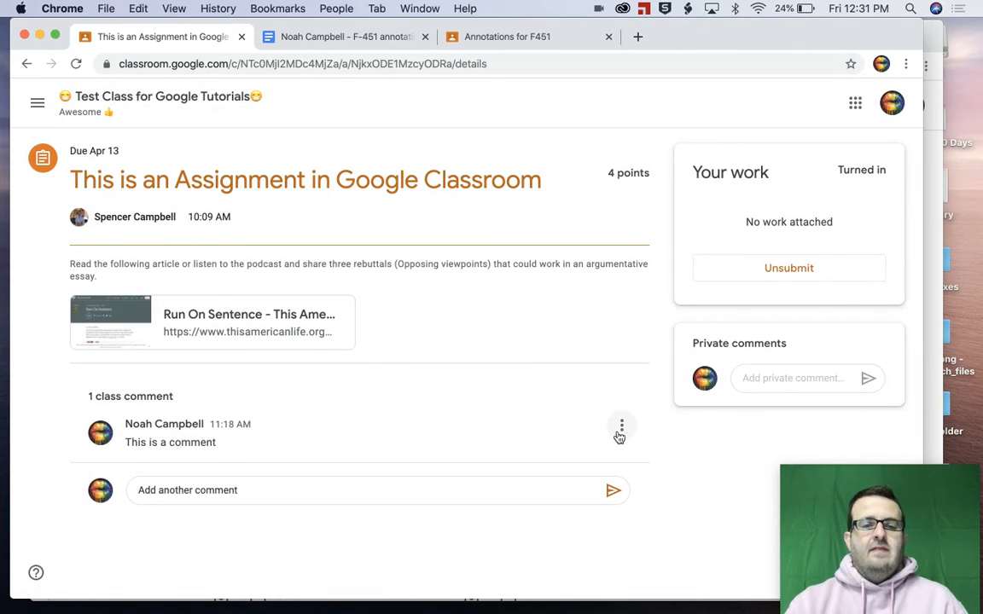